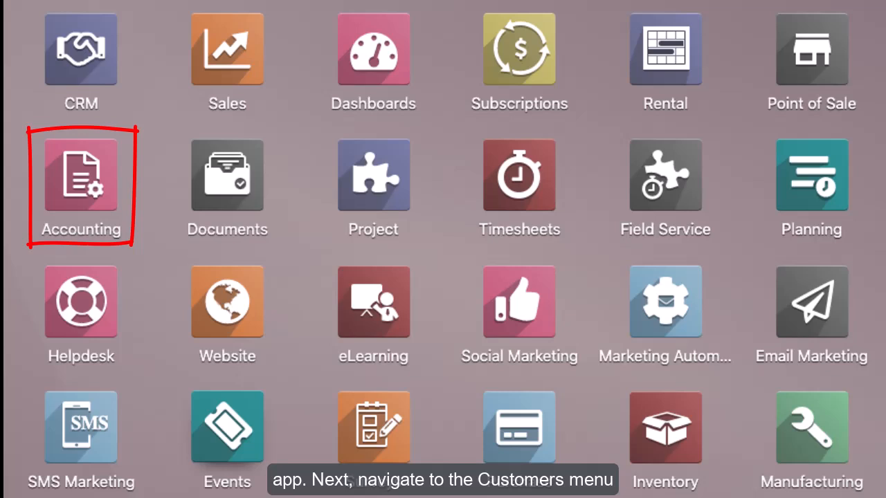
Step: Open Accounting and pick invoice INV/2021/00004 from the posted, unpaid invoices list
click(81, 174)
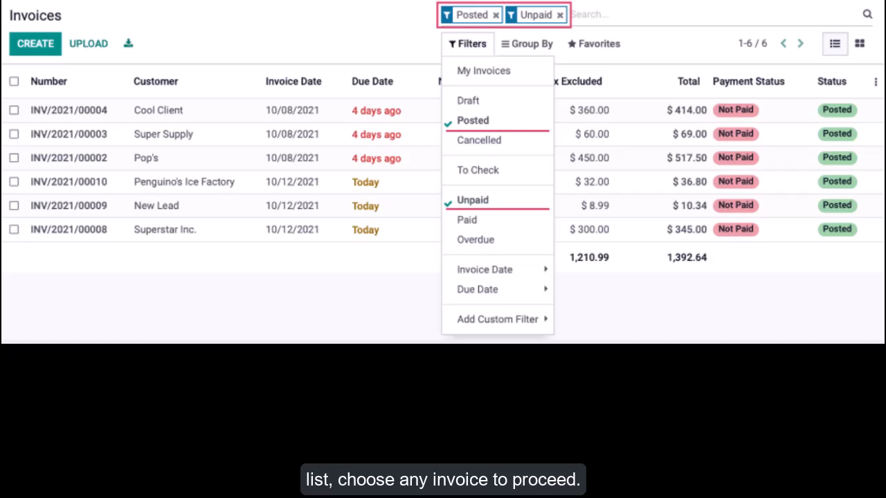
click(69, 110)
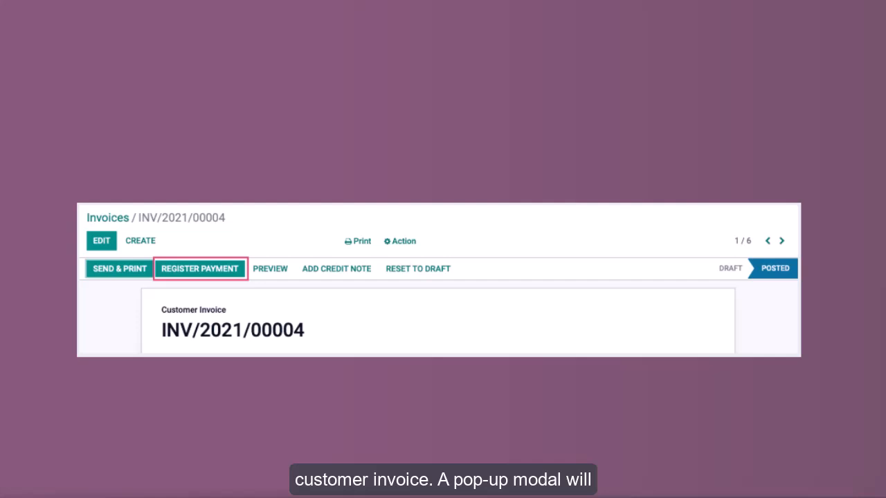
Step: Start registering a payment for invoice INV/2021/00004
click(199, 269)
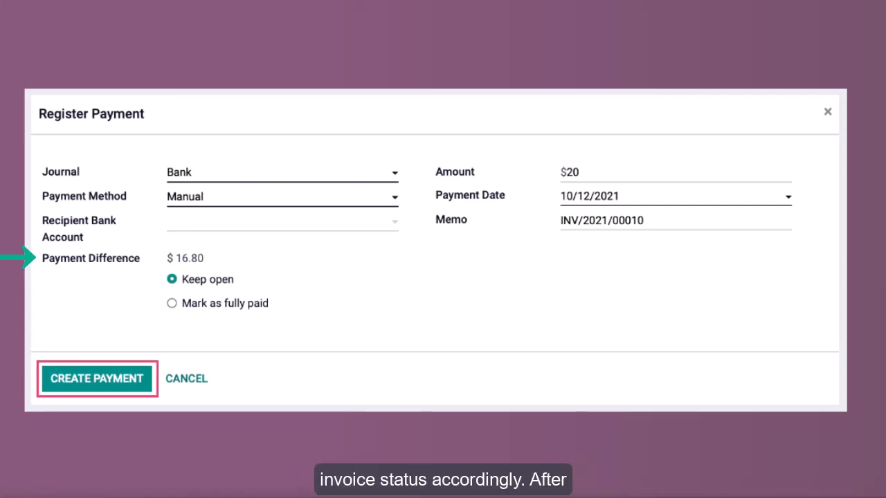
Step: Create the $20 bank payment, keeping the $16.80 difference open
click(96, 378)
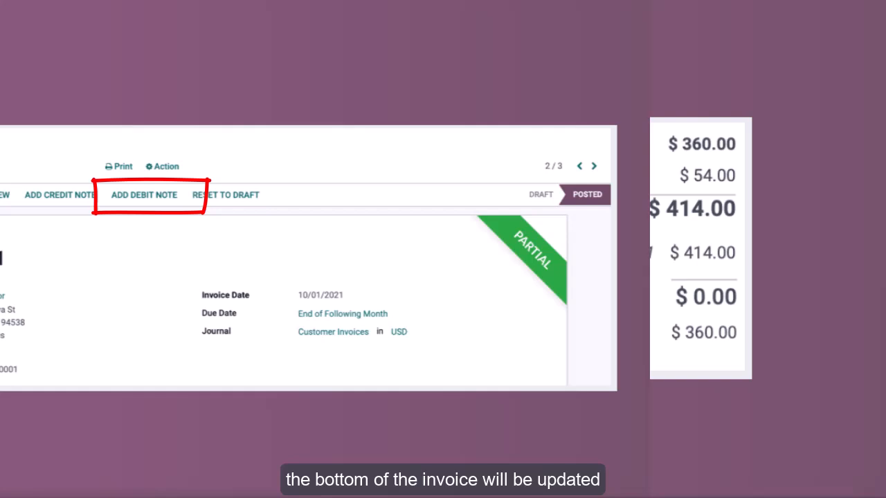
Step: Show the Payment Info details for the payment line on the PARTIAL invoice
click(488, 252)
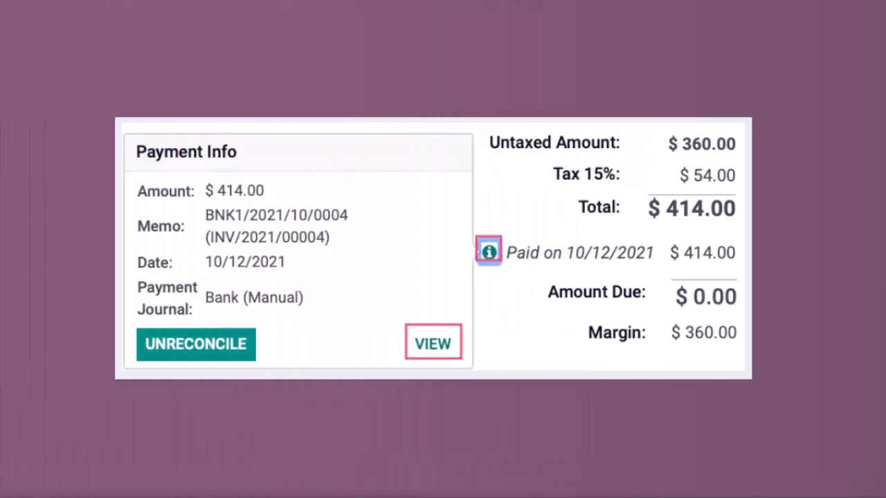